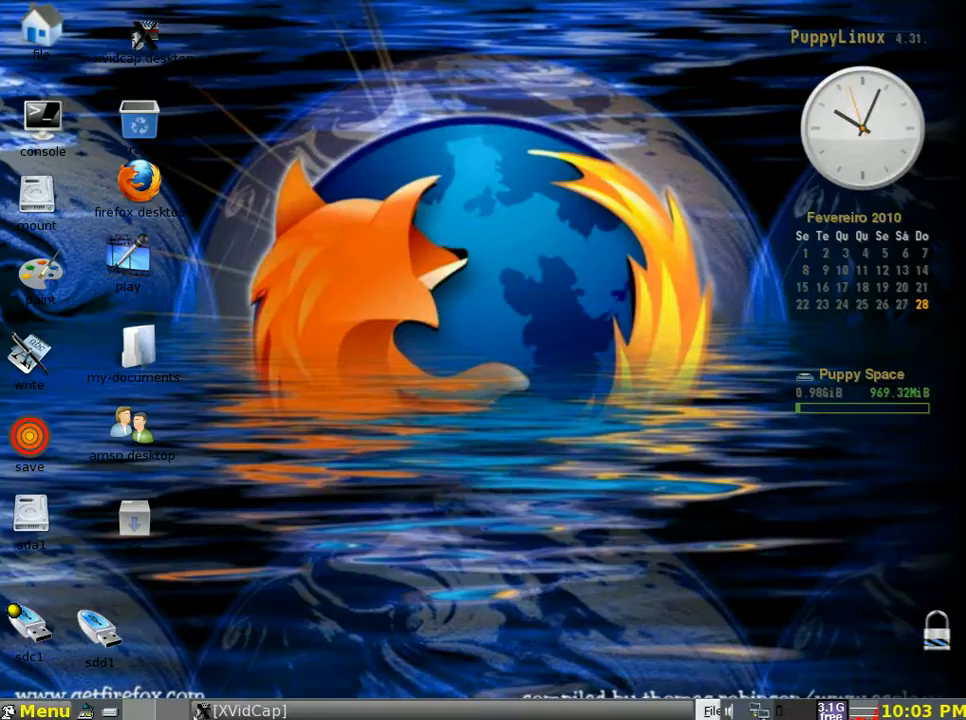
Start Firefox from its desktop icon
double_click(138, 185)
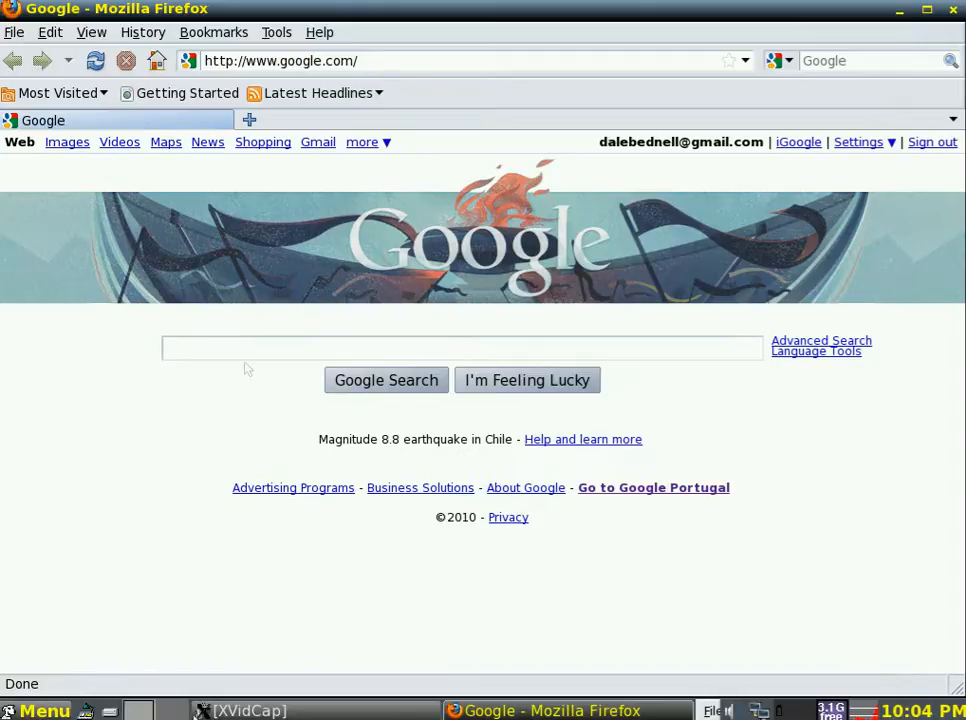
Search Google for 'youtube' by picking the suggestion after typing 'yo'
type("youtu")
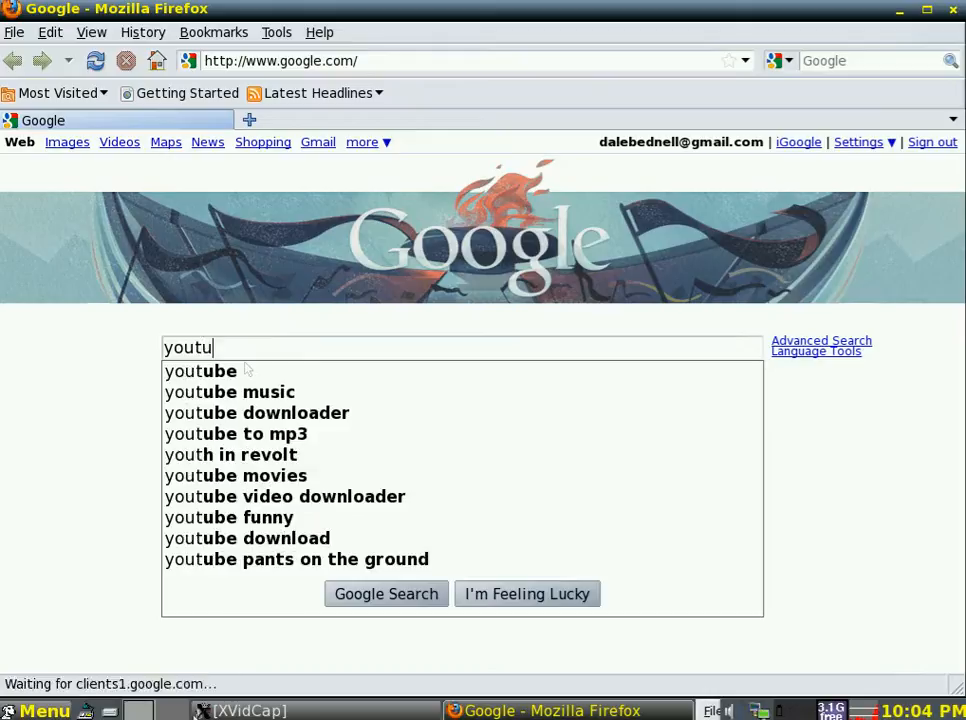
left_click(200, 371)
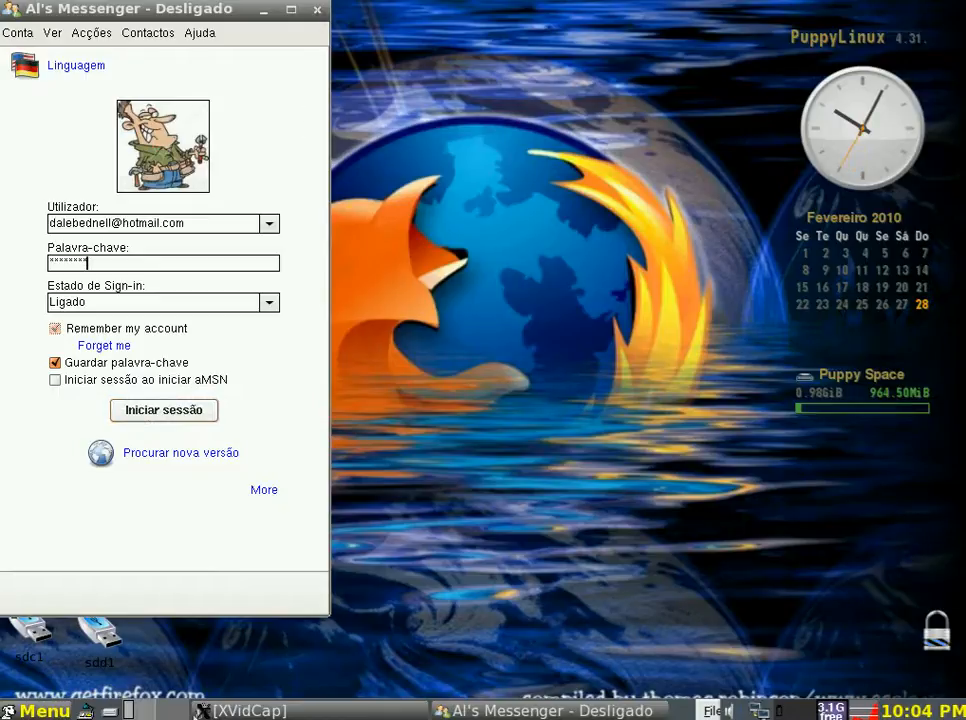
Quit aMSN by confirming 'Sair', then close the blank AbiWord document
left_click(317, 10)
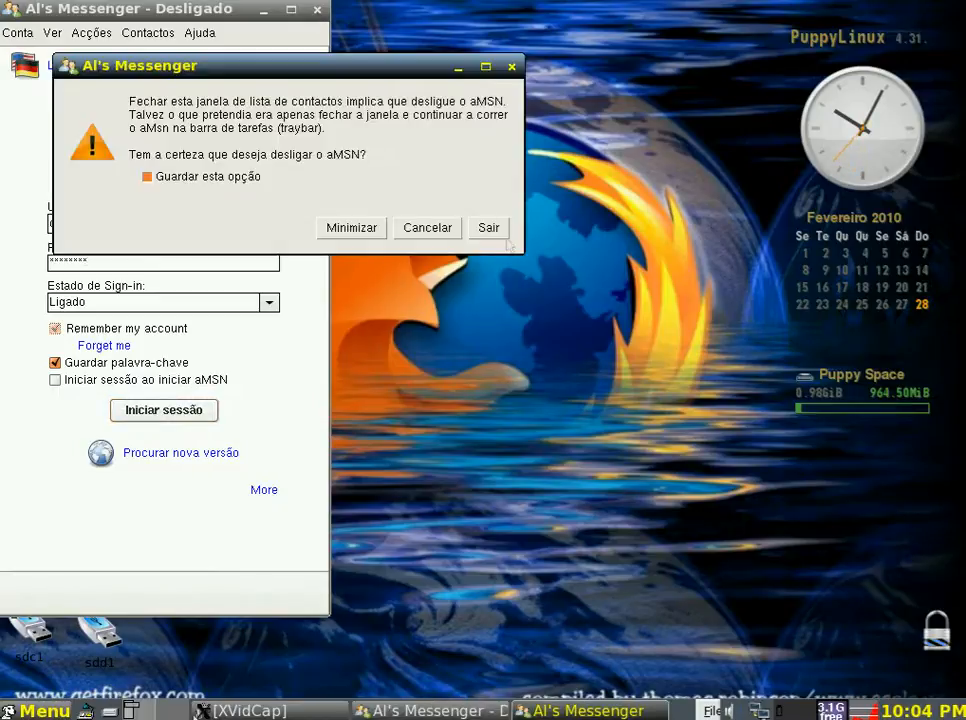
left_click(488, 227)
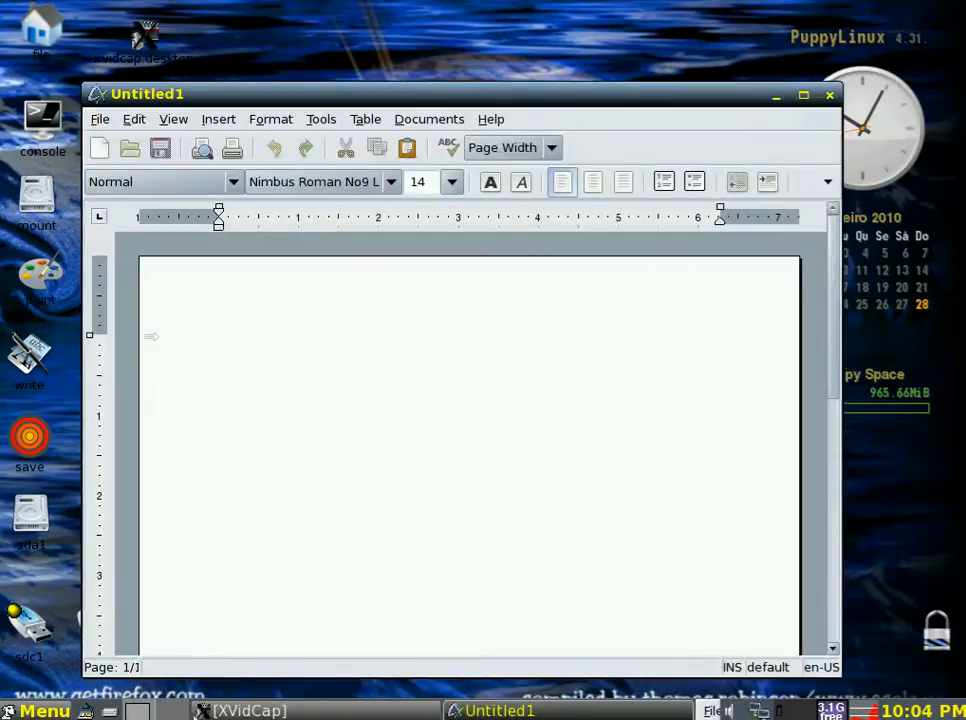
left_click(217, 347)
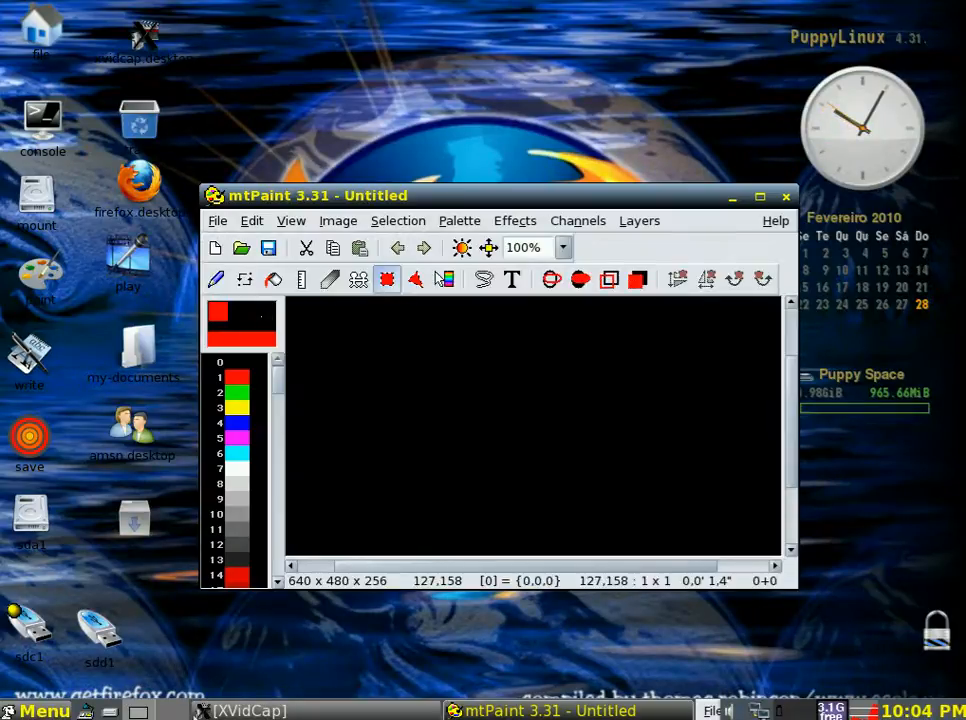
Close the untitled mtPaint window
left_click_drag(358, 358, 520, 385)
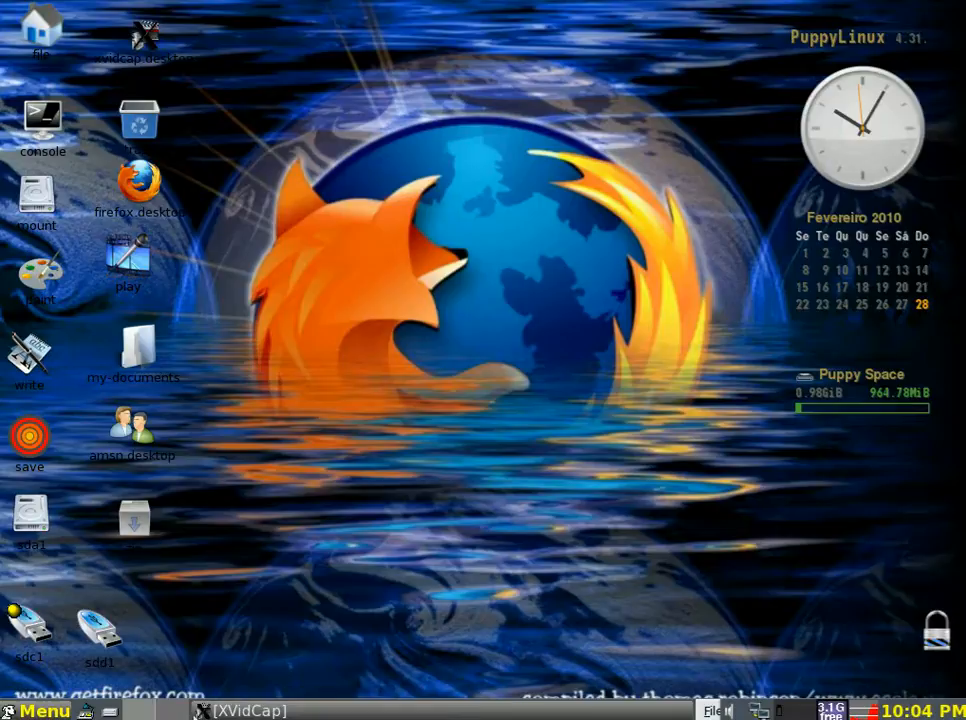
Launch gxine from the play desktop icon, then close it
double_click(128, 260)
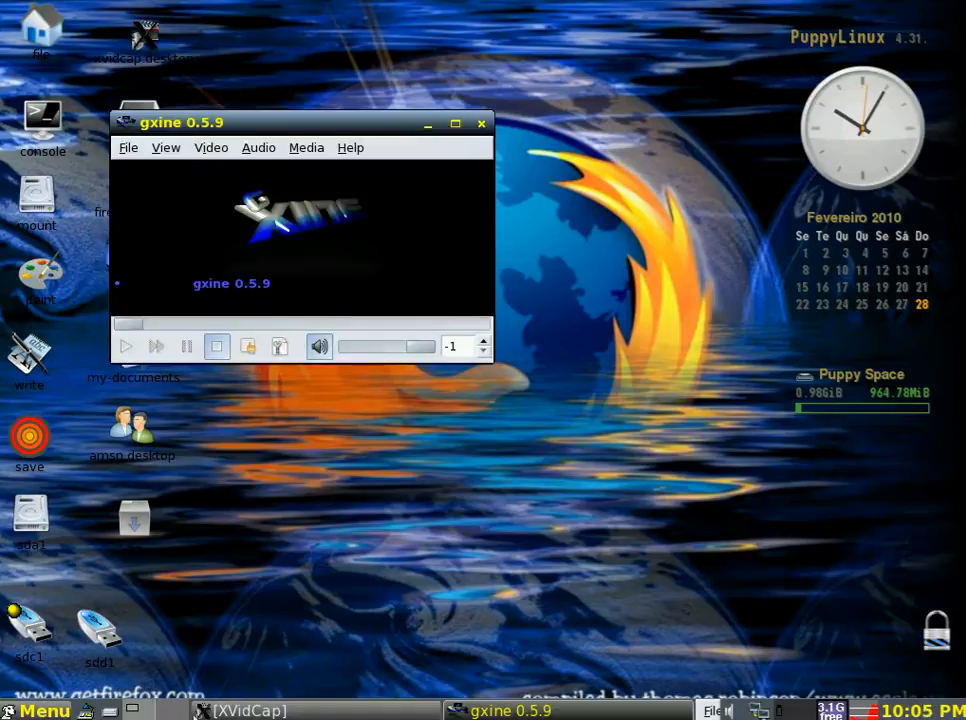
left_click(455, 122)
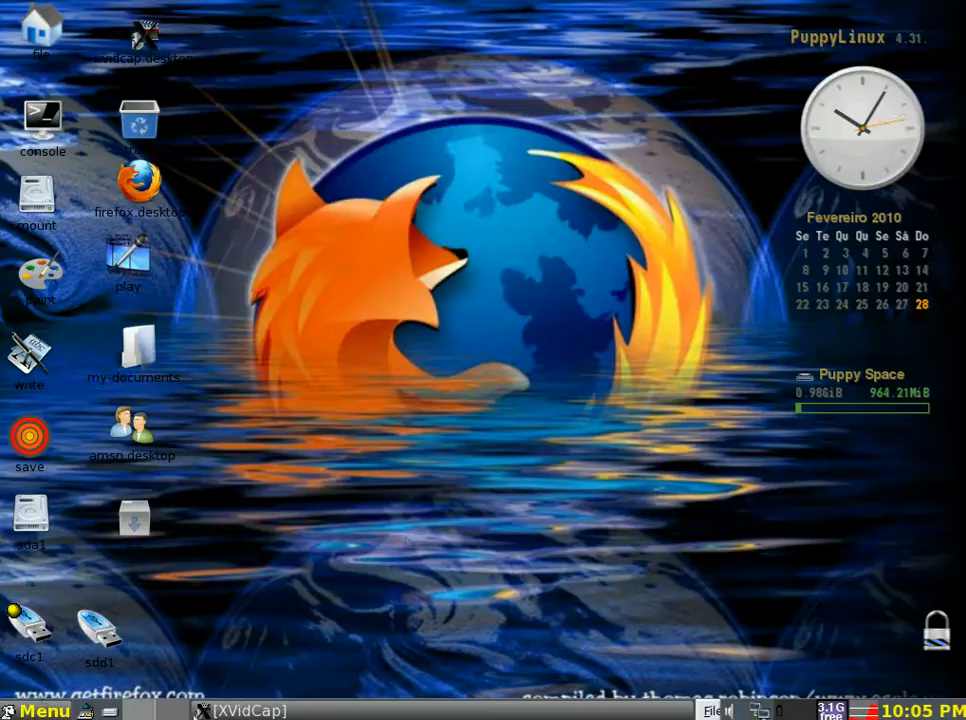
Open the main menu with its Internet submenu expanded
left_click(40, 710)
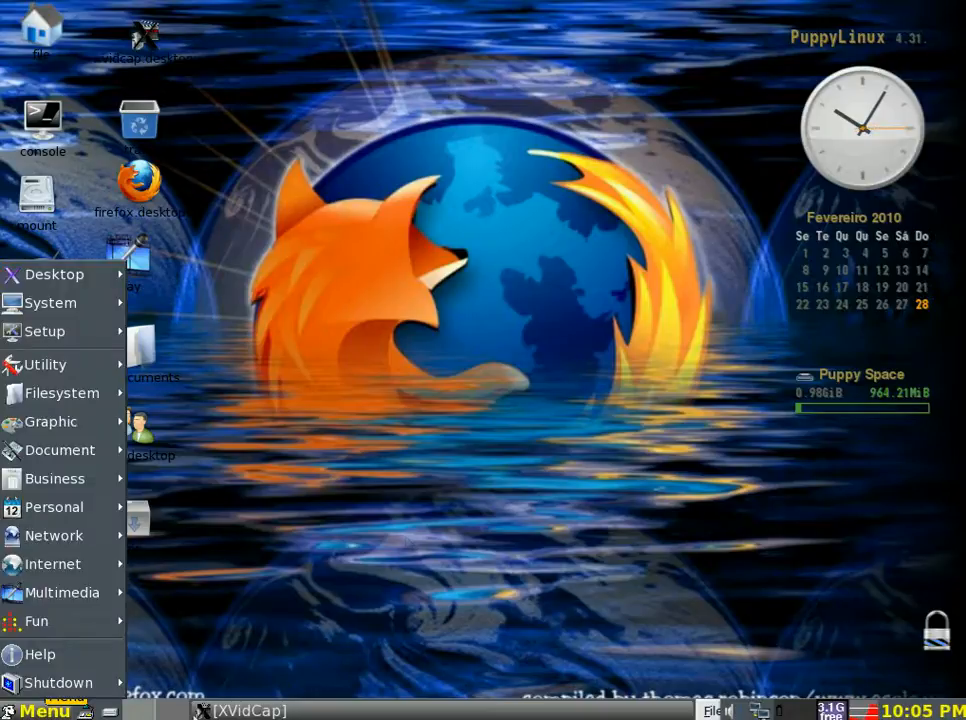
left_click(36, 621)
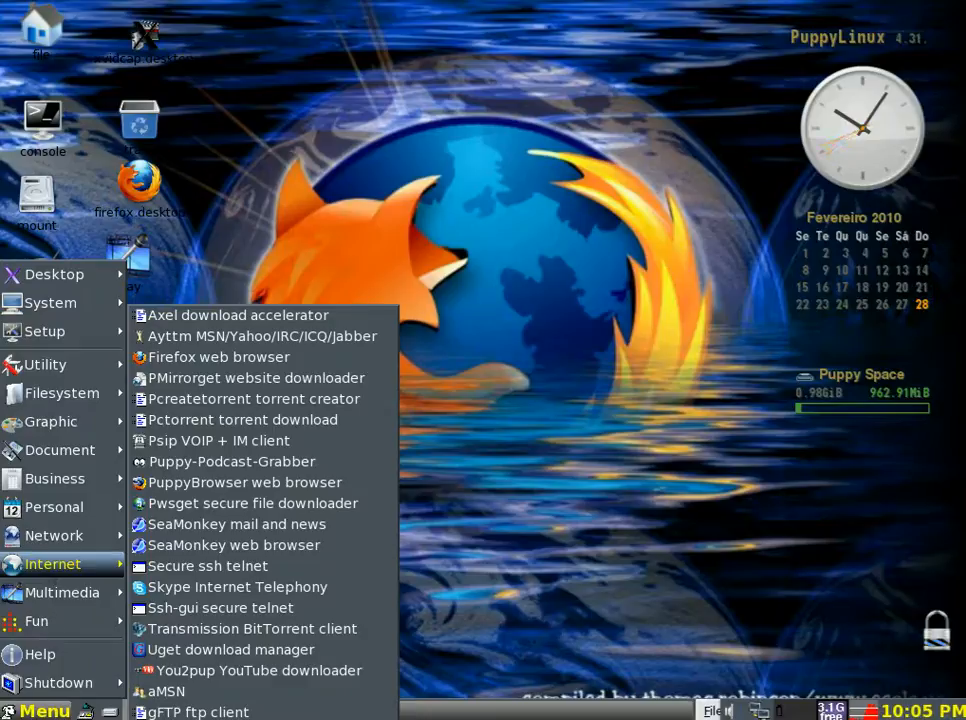
mouse_move(219, 607)
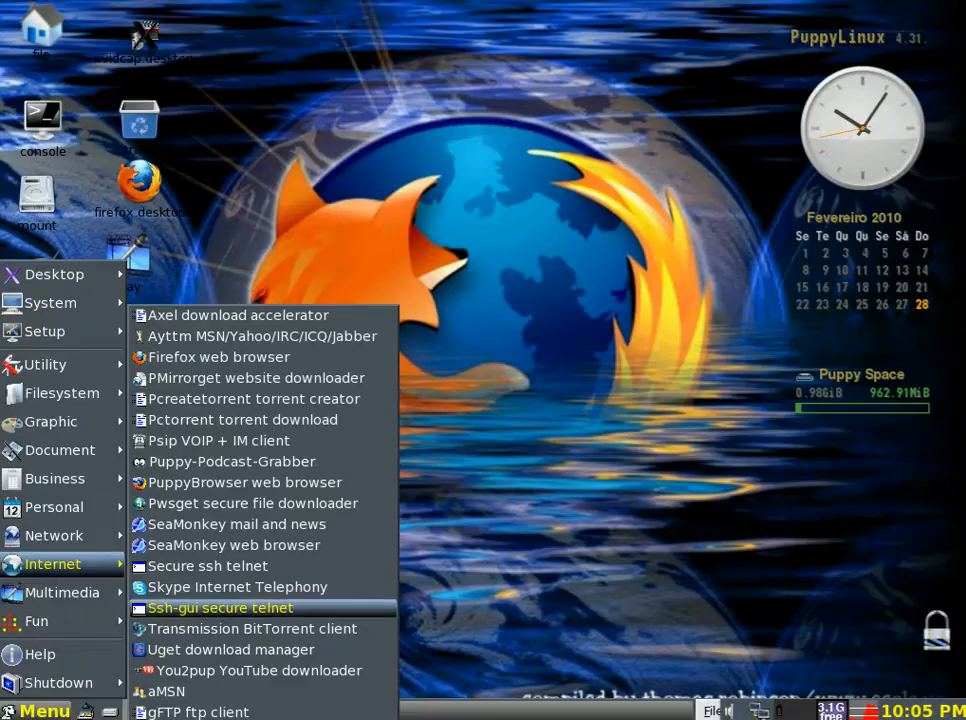
mouse_move(258, 670)
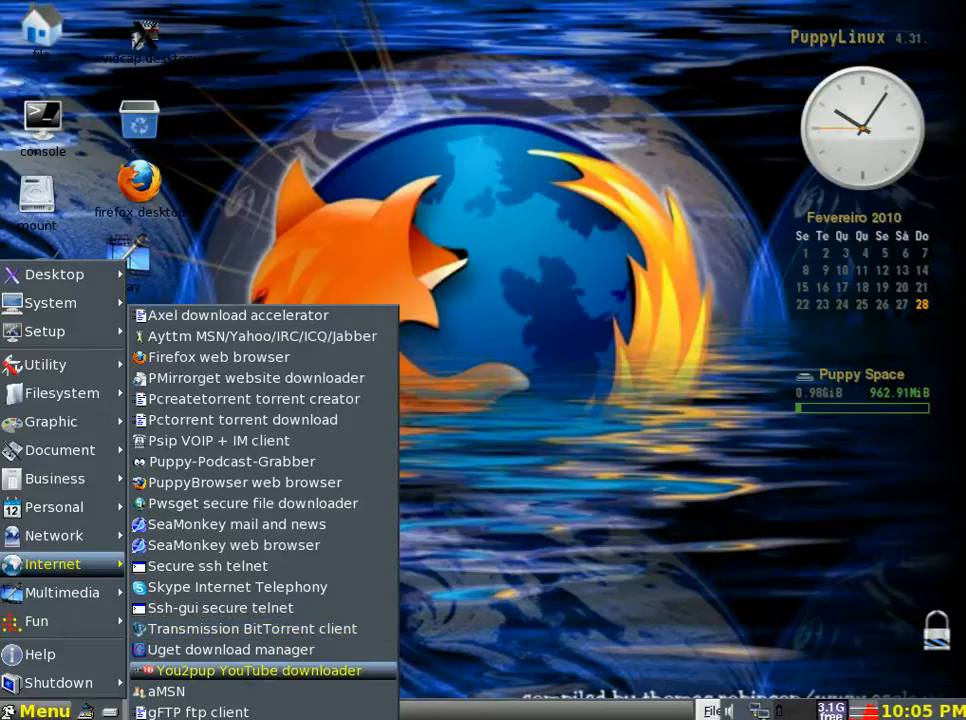
mouse_move(207, 566)
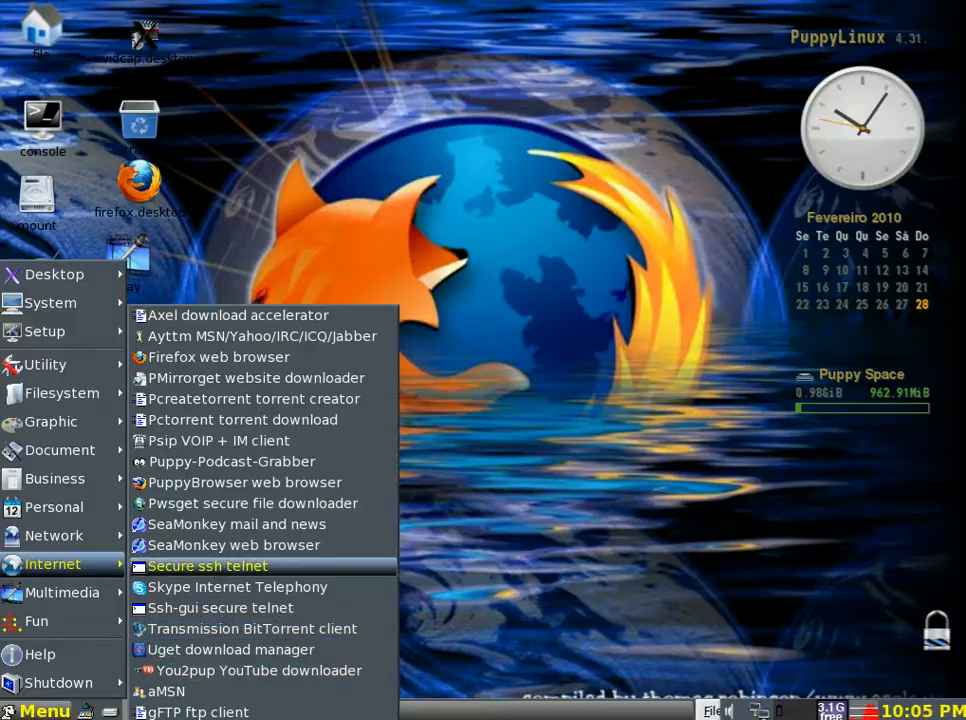
mouse_move(237, 587)
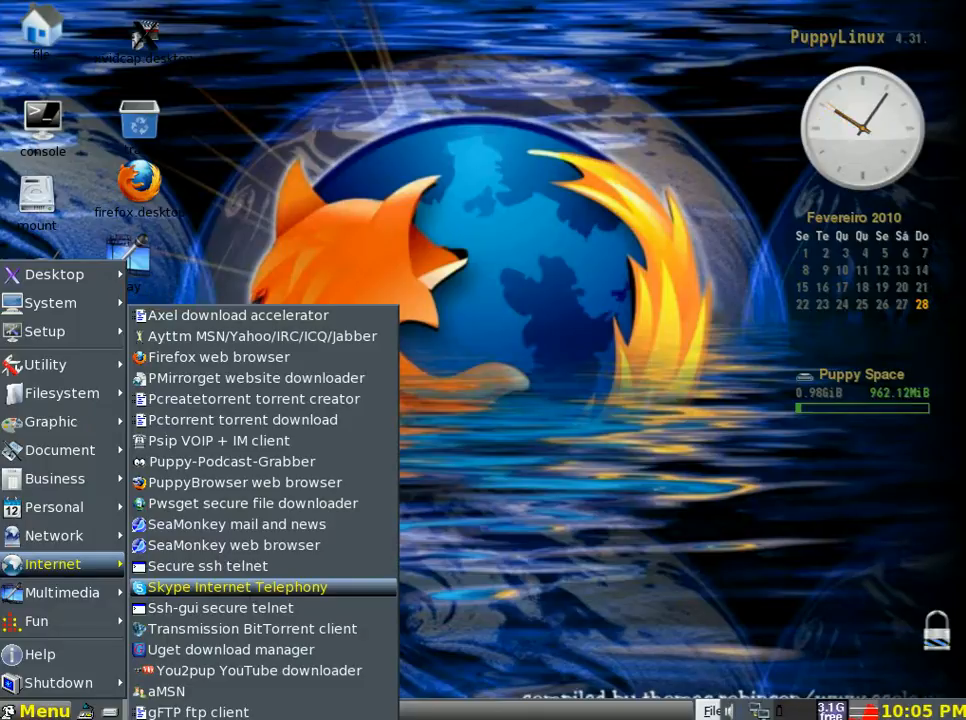
mouse_move(235, 524)
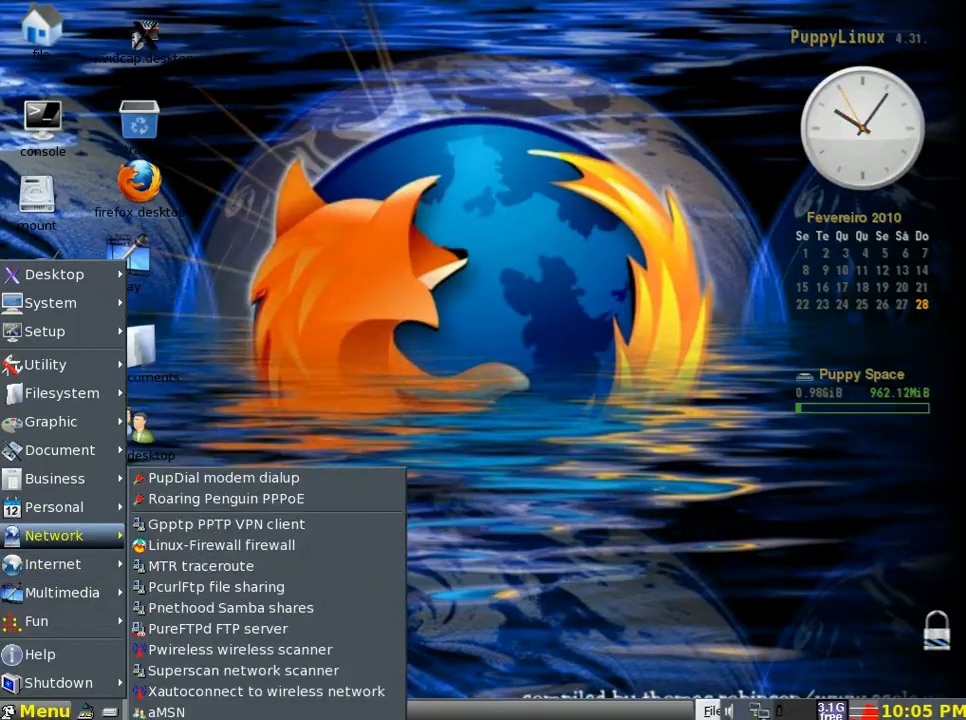
mouse_move(242, 670)
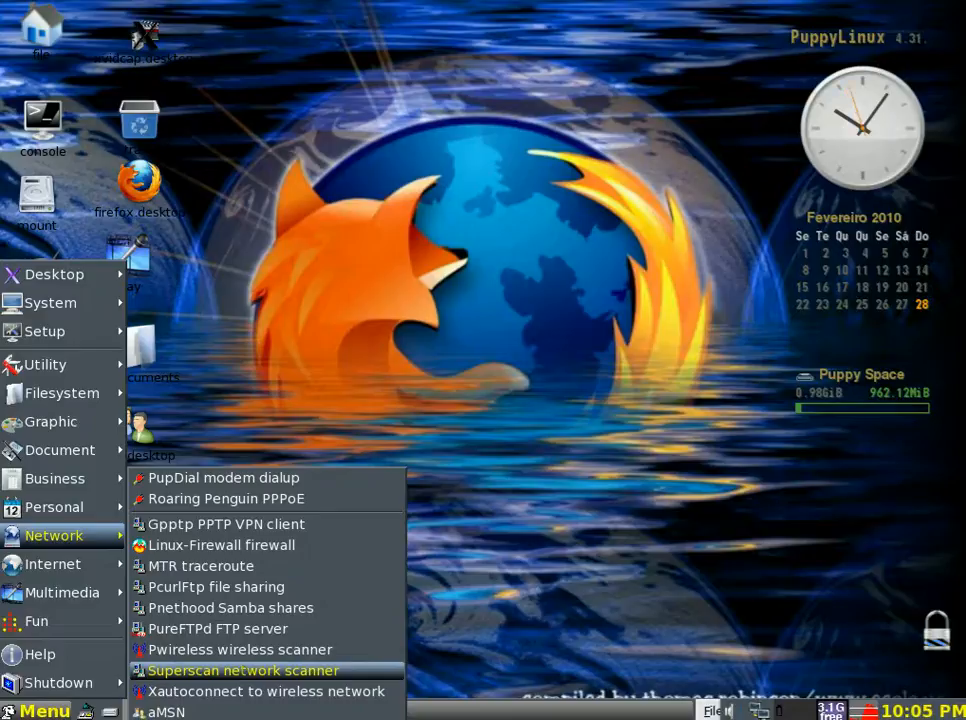
mouse_move(220, 545)
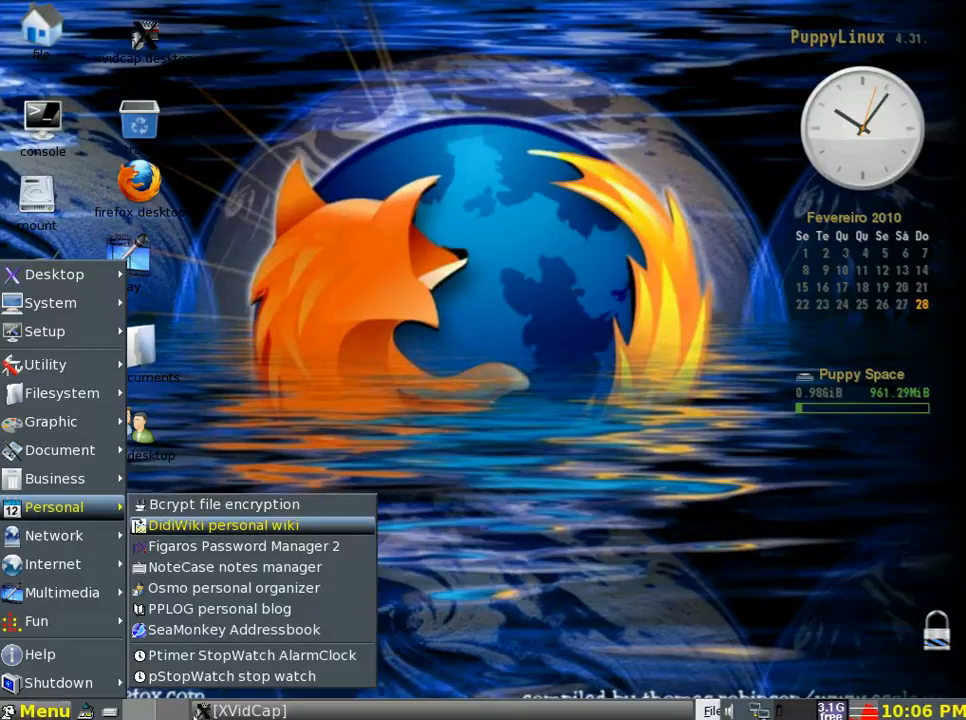
mouse_move(234, 567)
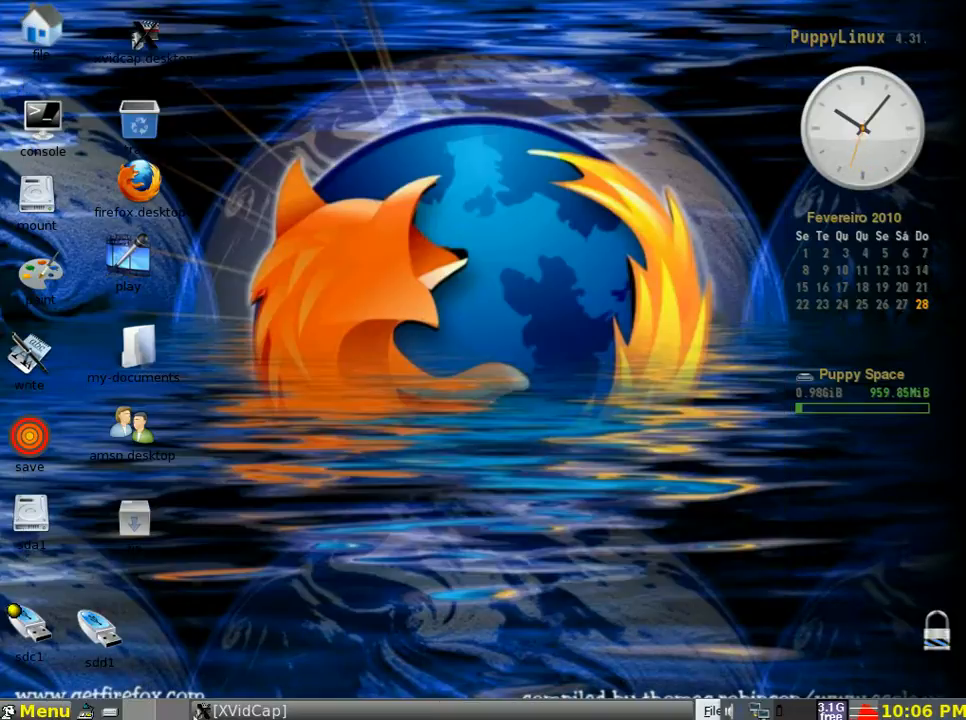
Launch ROX-Filer from the Filesystem menu on the home folder
left_click(40, 711)
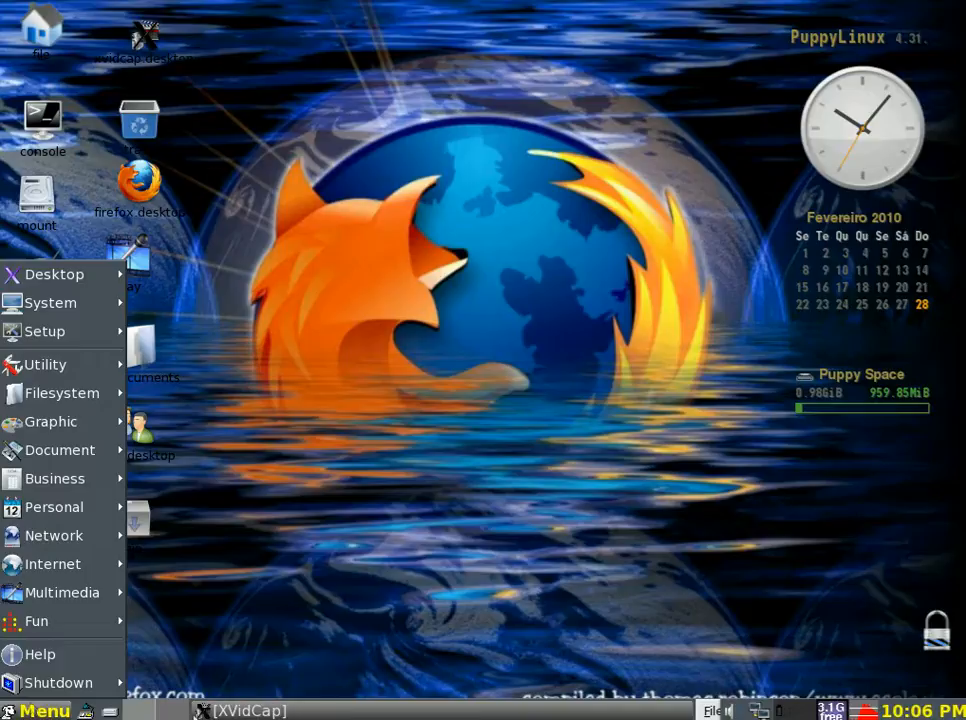
left_click(60, 449)
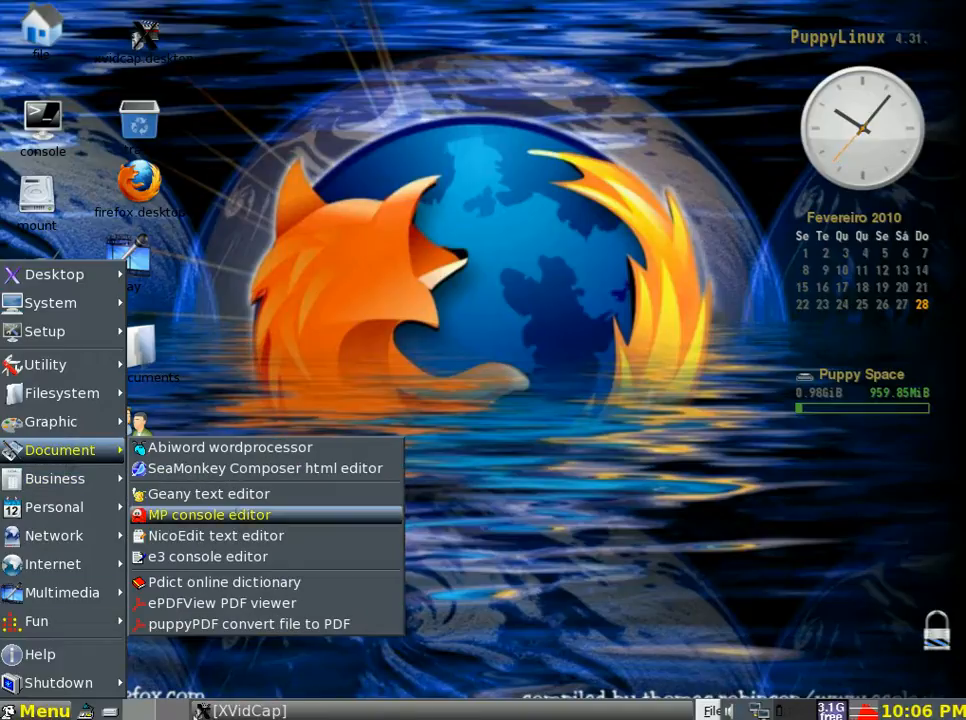
mouse_move(215, 535)
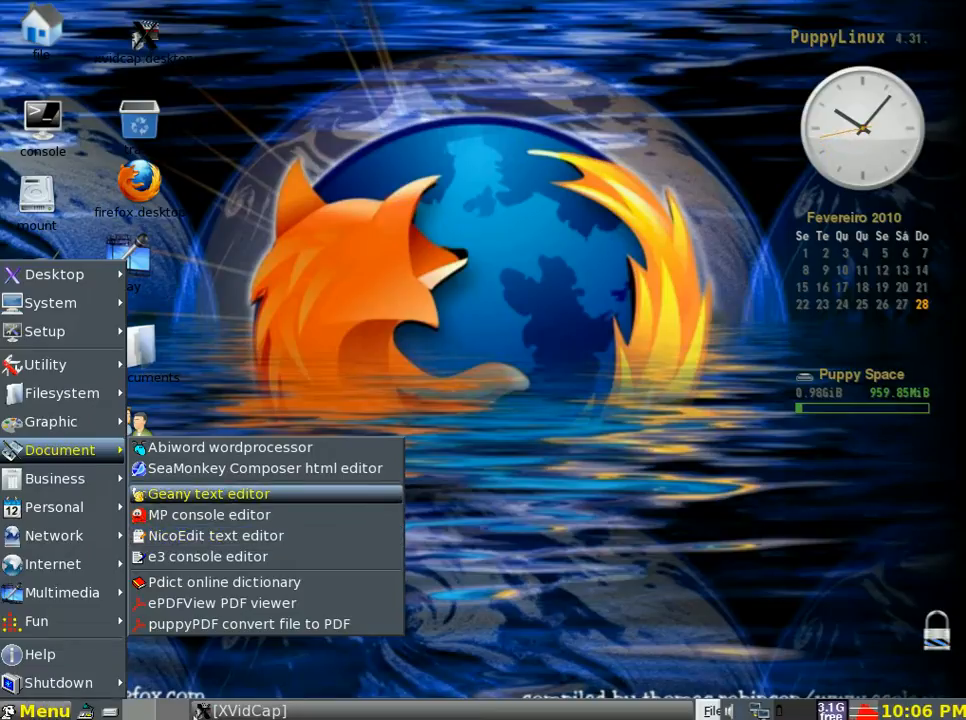
mouse_move(209, 514)
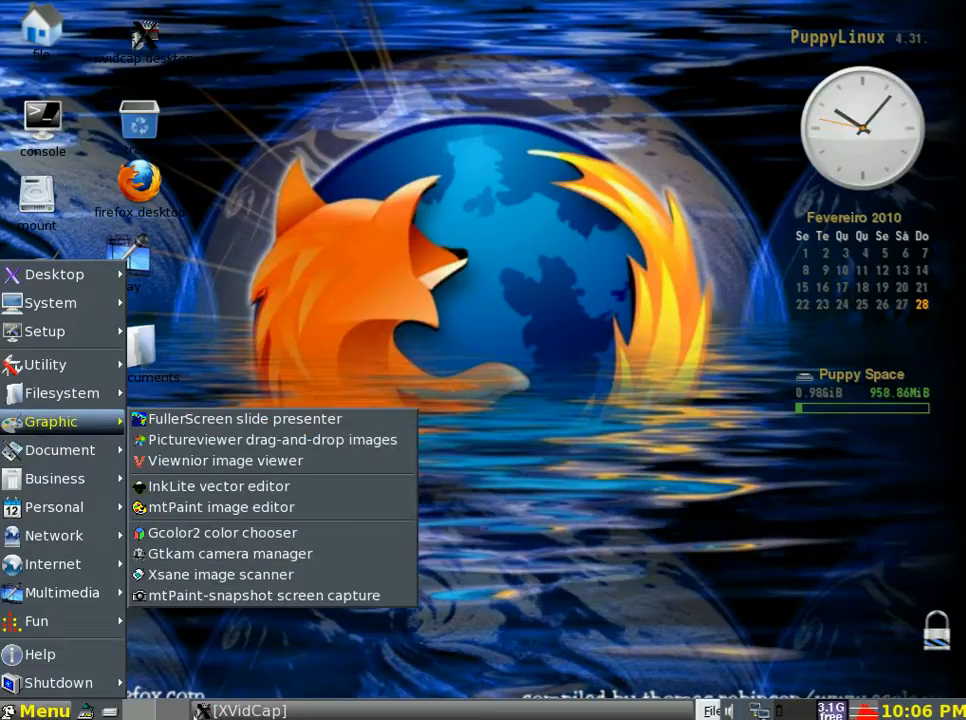
mouse_move(218, 486)
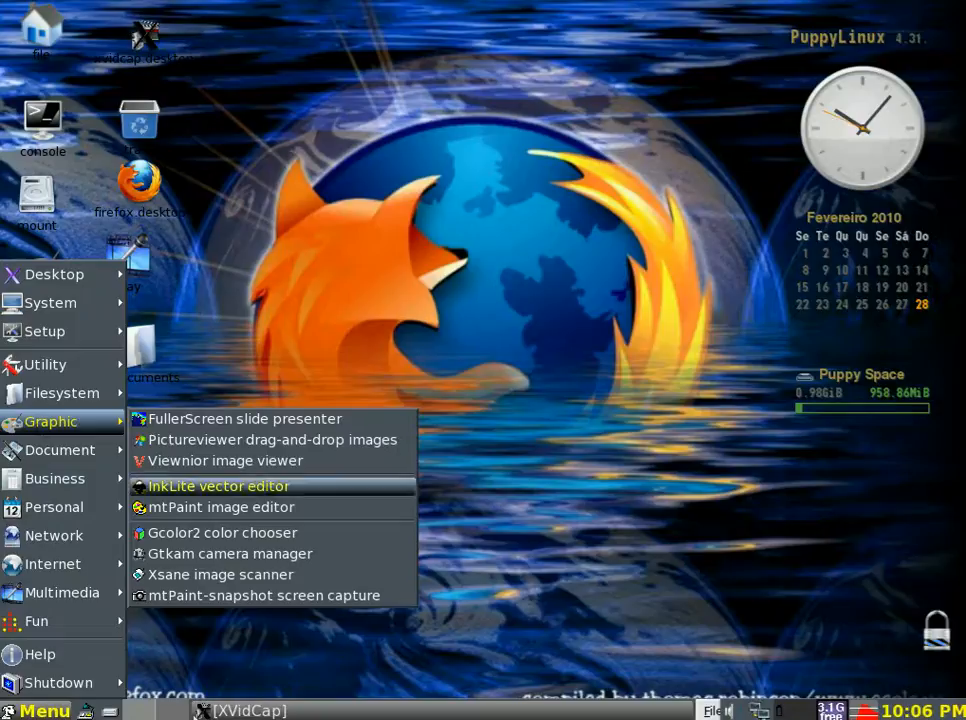
mouse_move(219, 507)
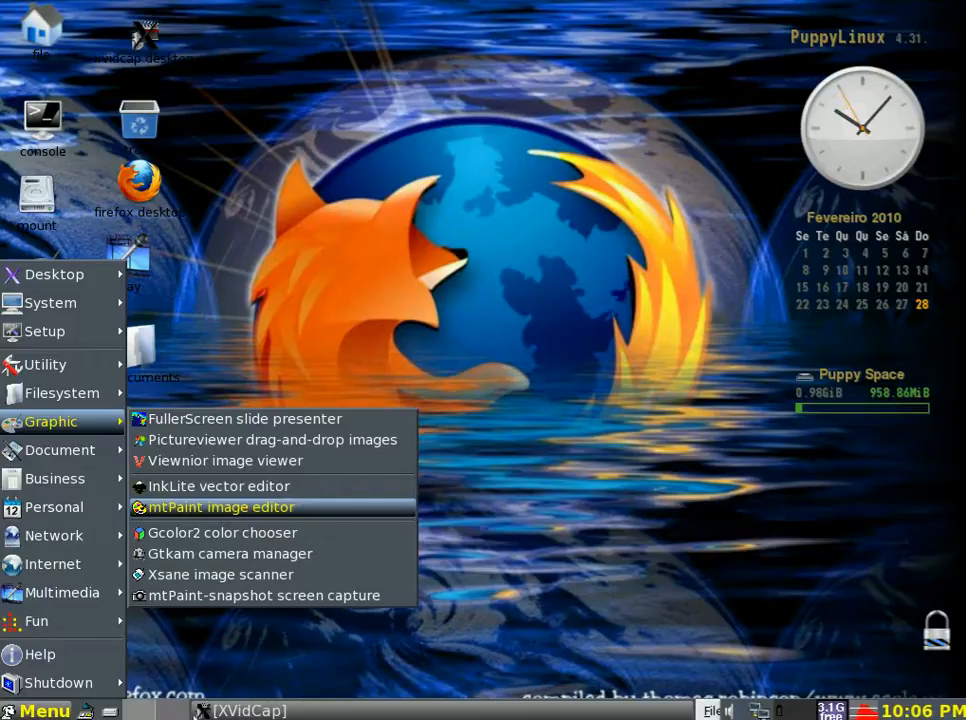
mouse_move(218, 486)
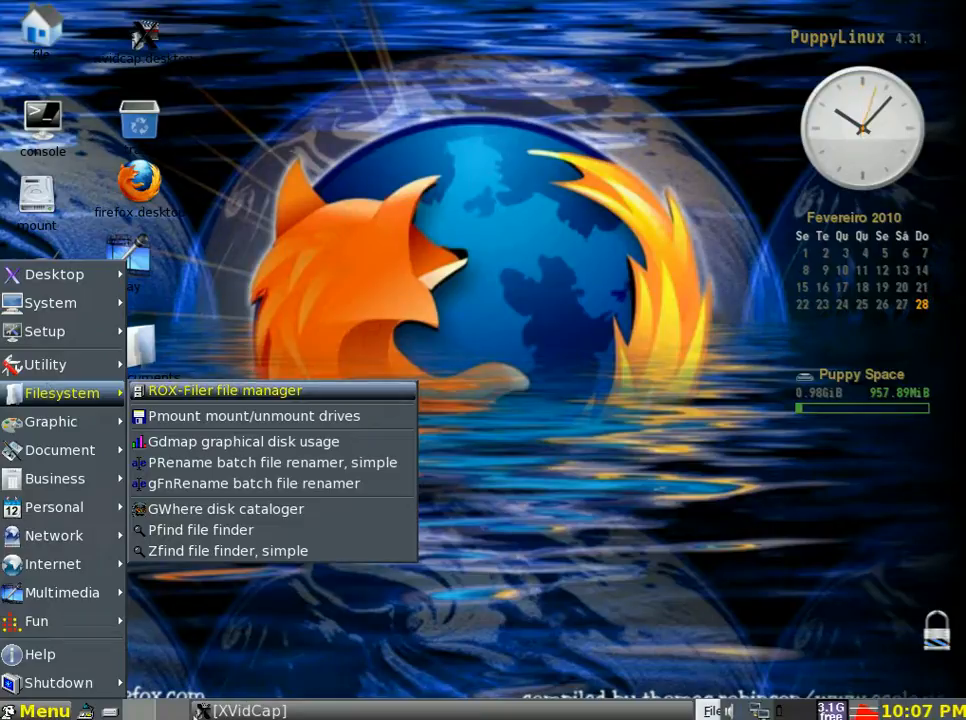
left_click(224, 390)
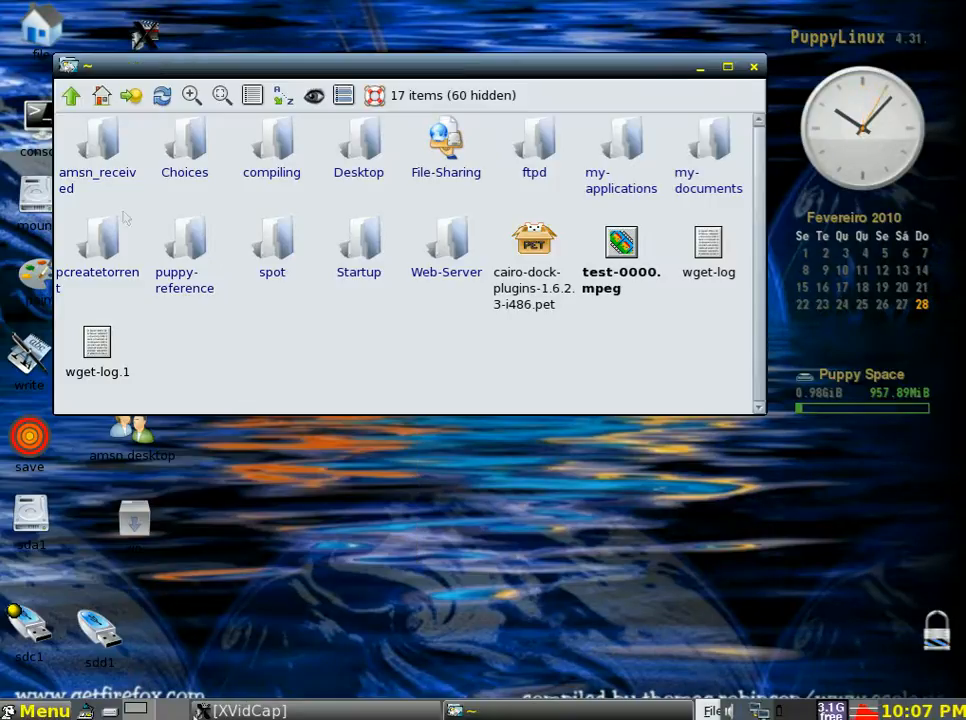
Browse from / into usr/share/applications, then close ROX-Filer
left_click(71, 95)
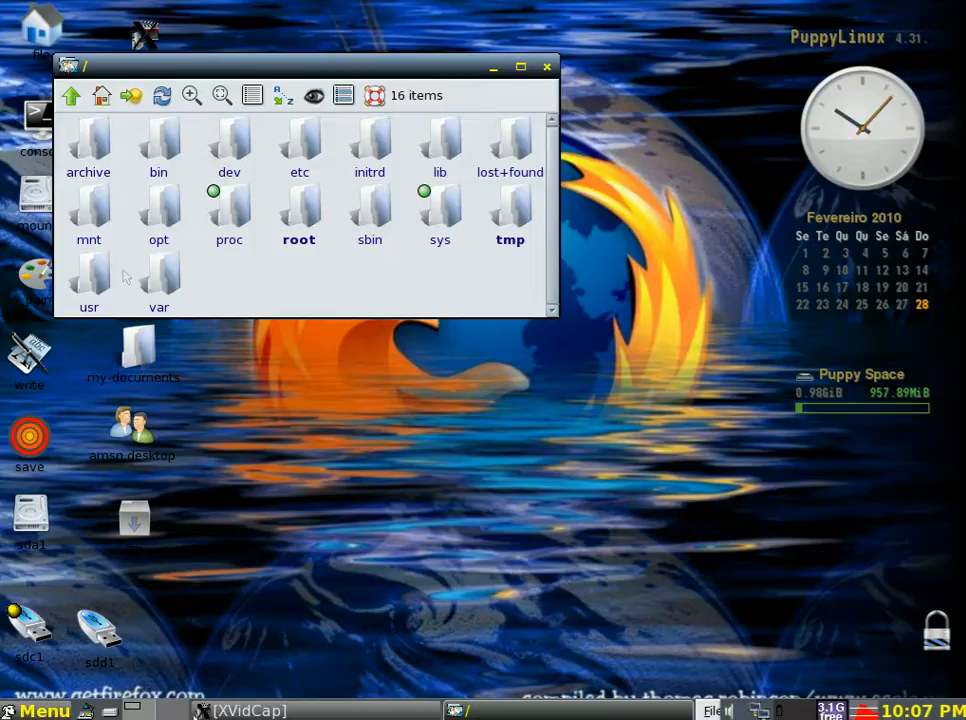
double_click(89, 280)
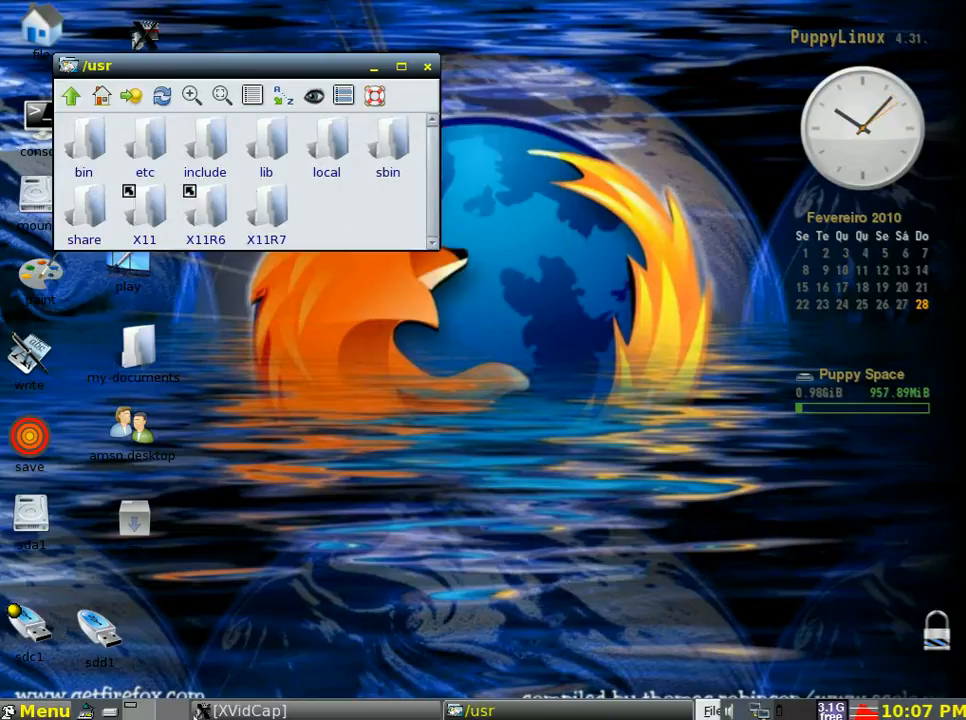
double_click(84, 210)
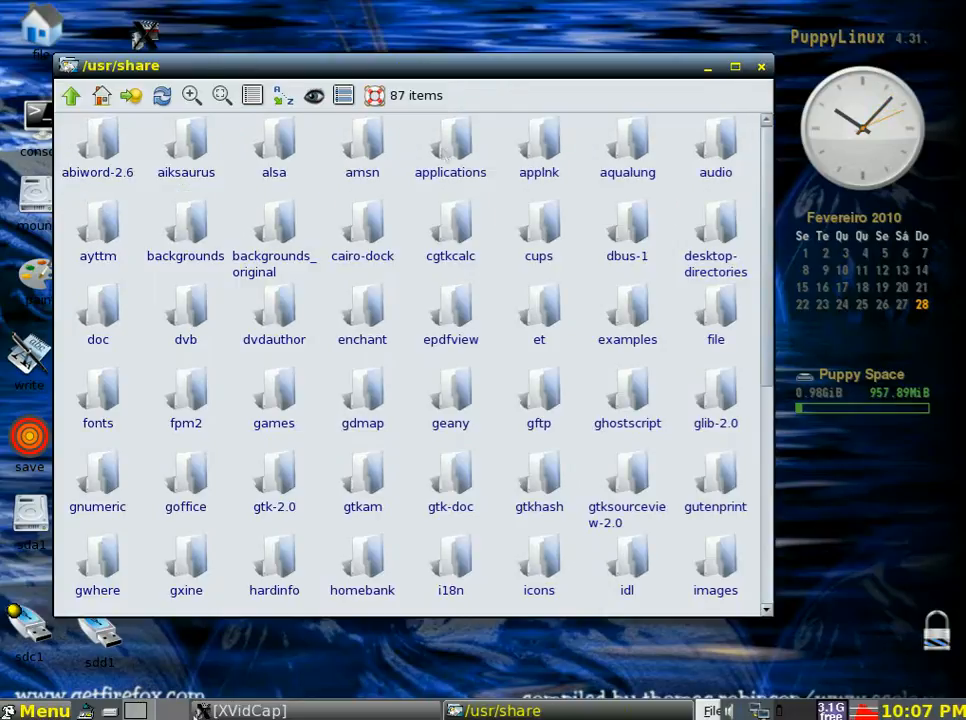
double_click(450, 140)
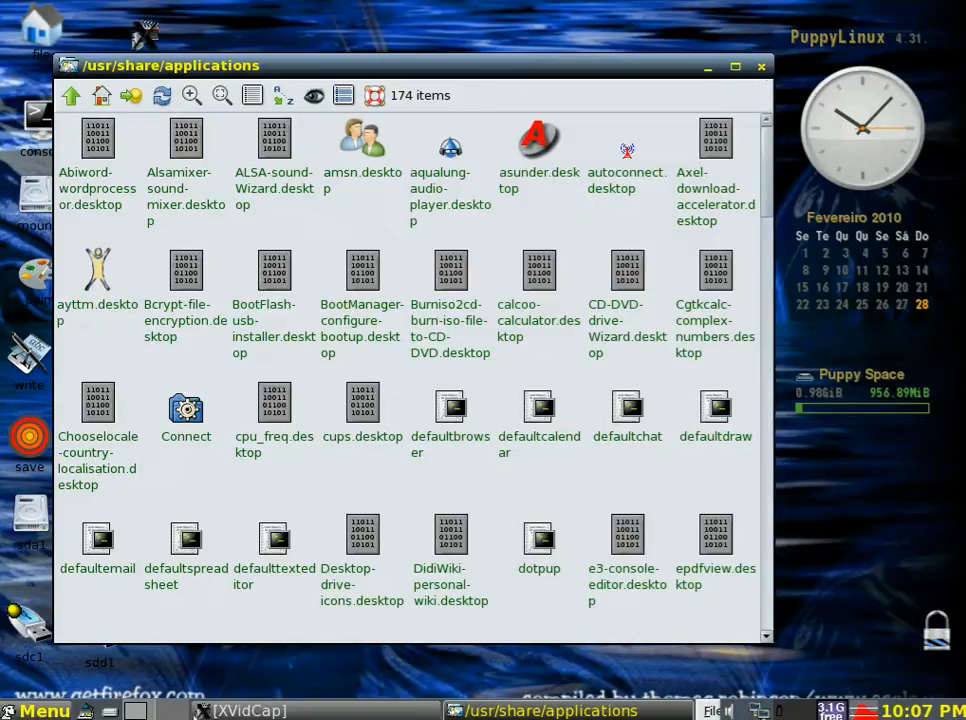
left_click(762, 66)
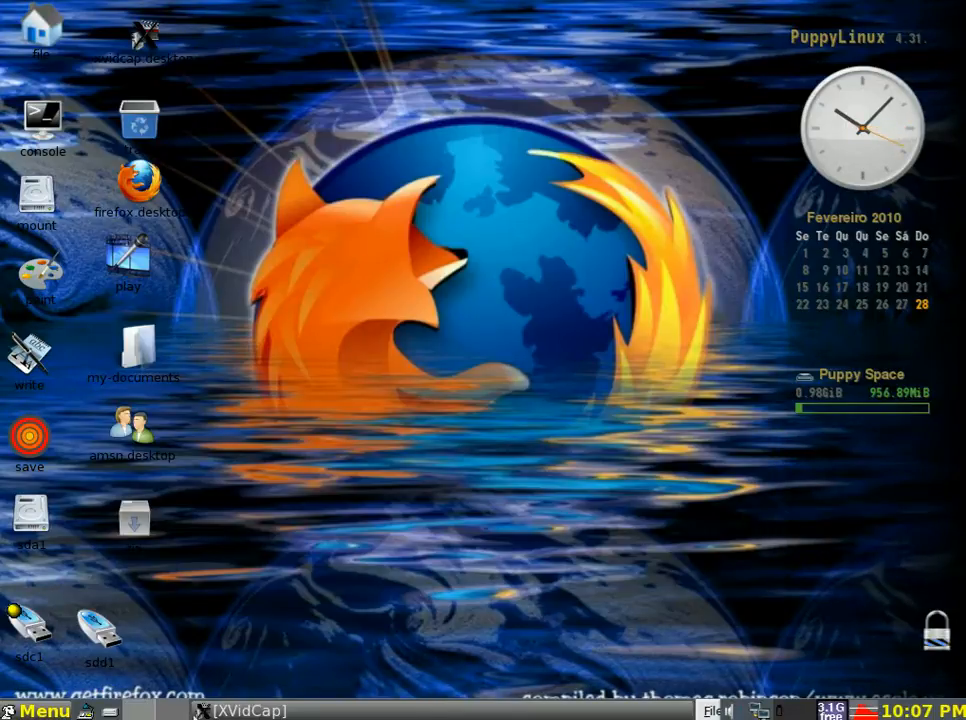
Start Puppy Package Manager from the Setup menu
left_click(40, 710)
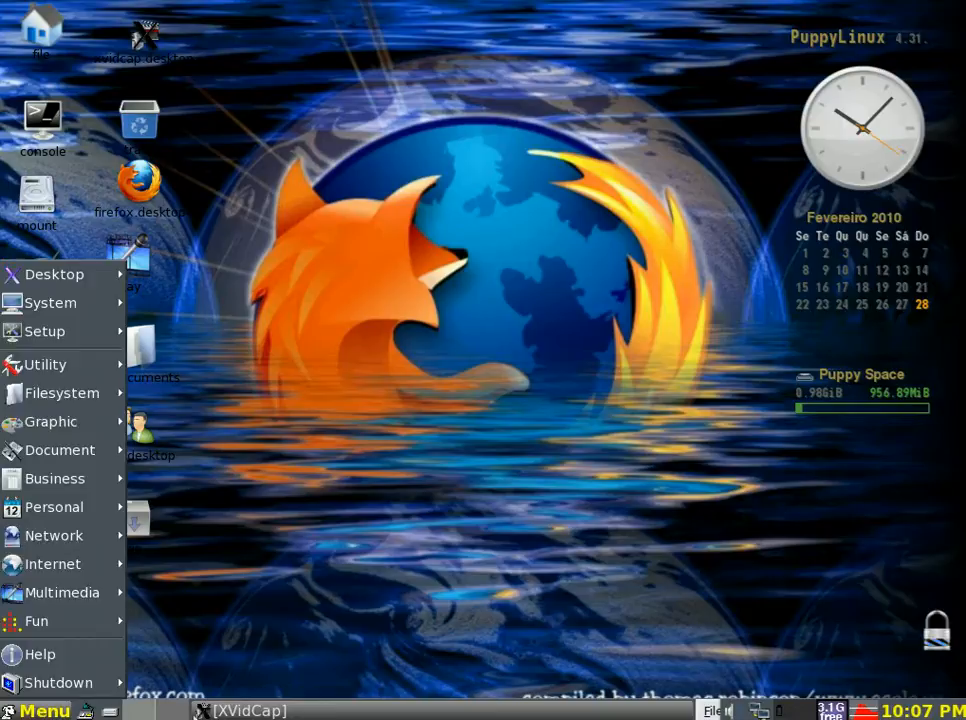
left_click(44, 331)
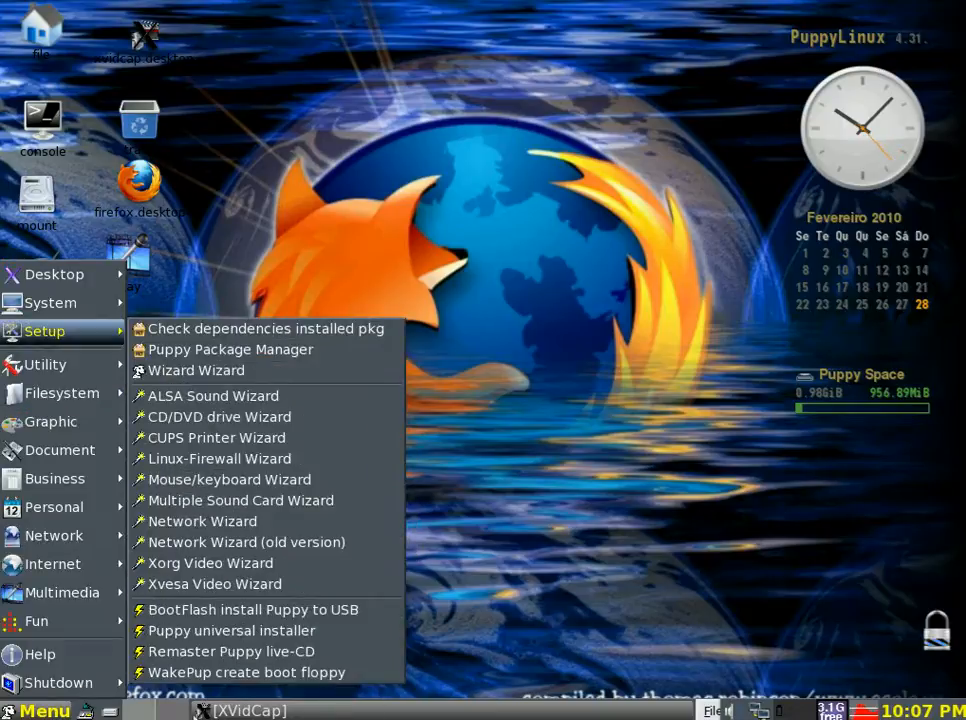
mouse_move(230, 349)
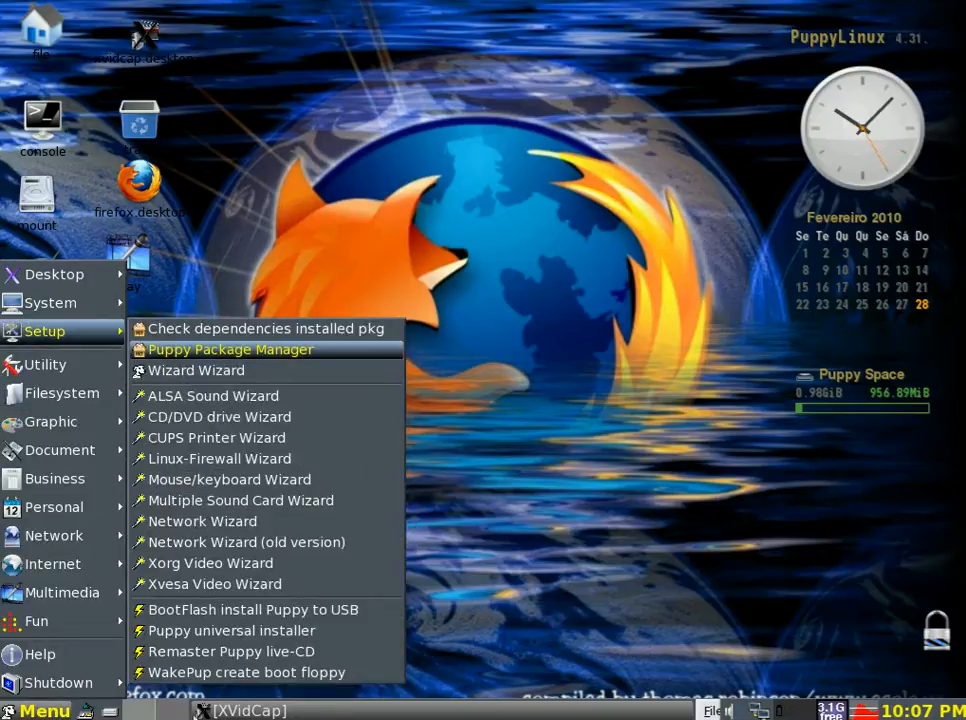
left_click(230, 349)
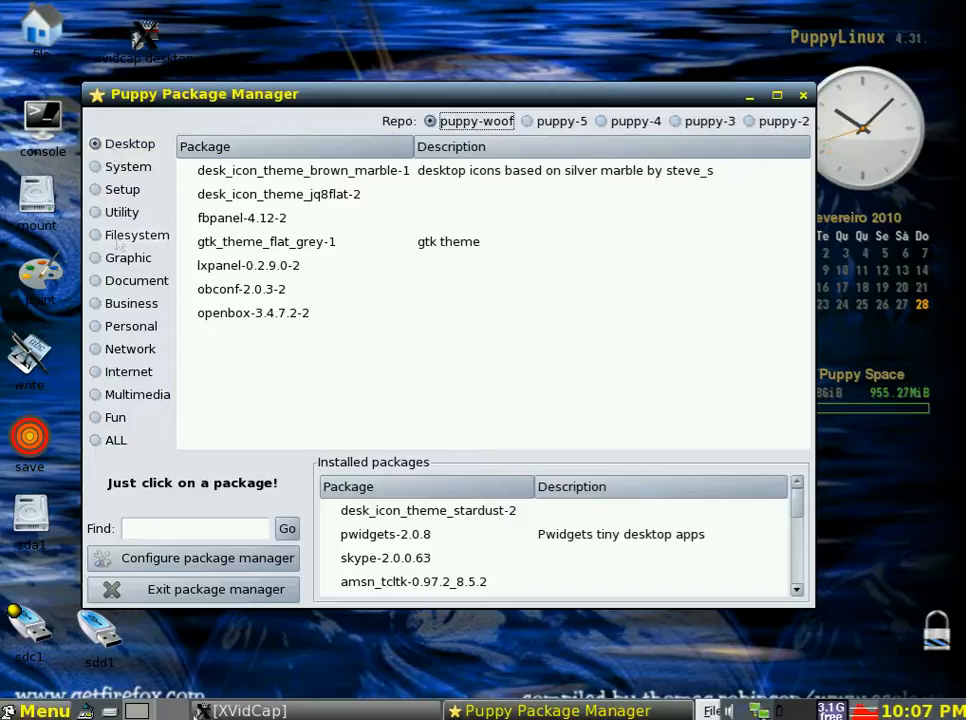
mouse_move(125, 313)
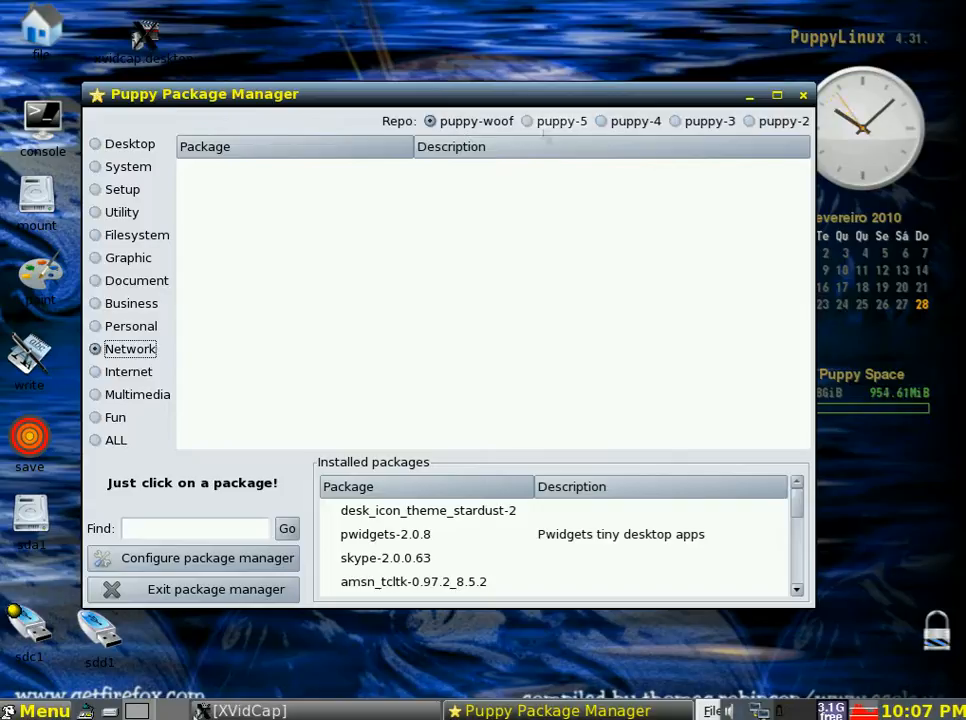
Browse the Business category, then list puppy-4 repository Desktop packages
left_click(527, 121)
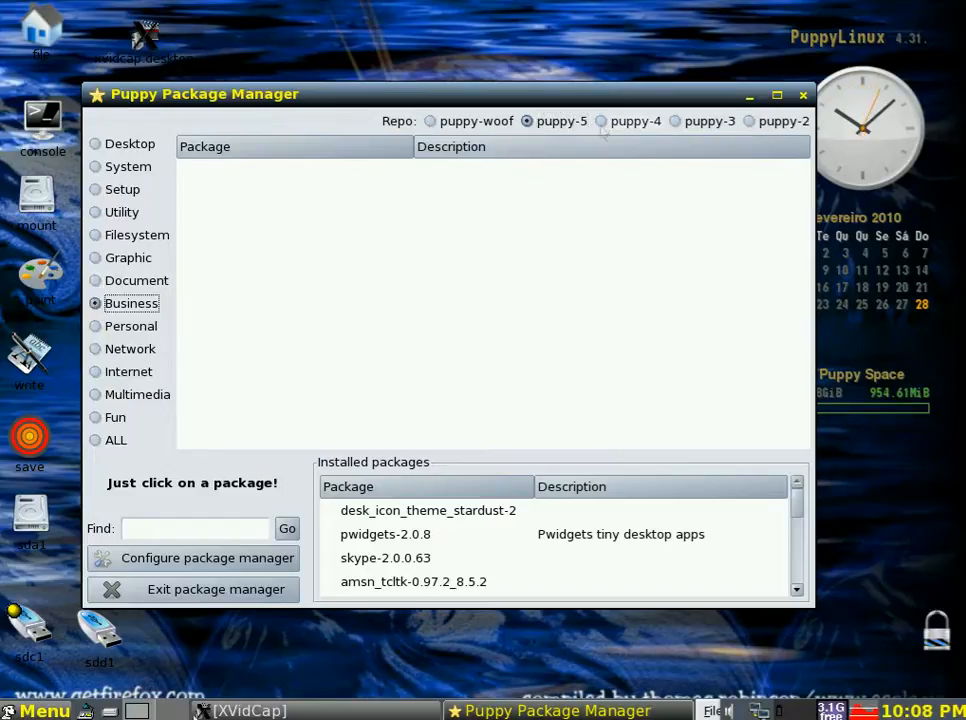
left_click(601, 121)
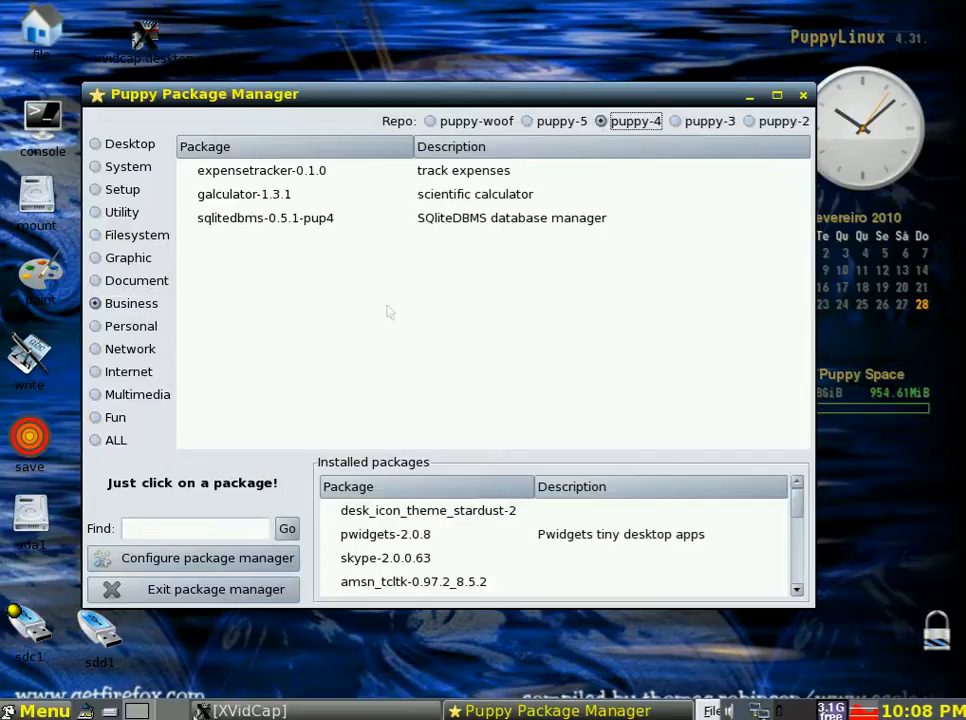
mouse_move(170, 320)
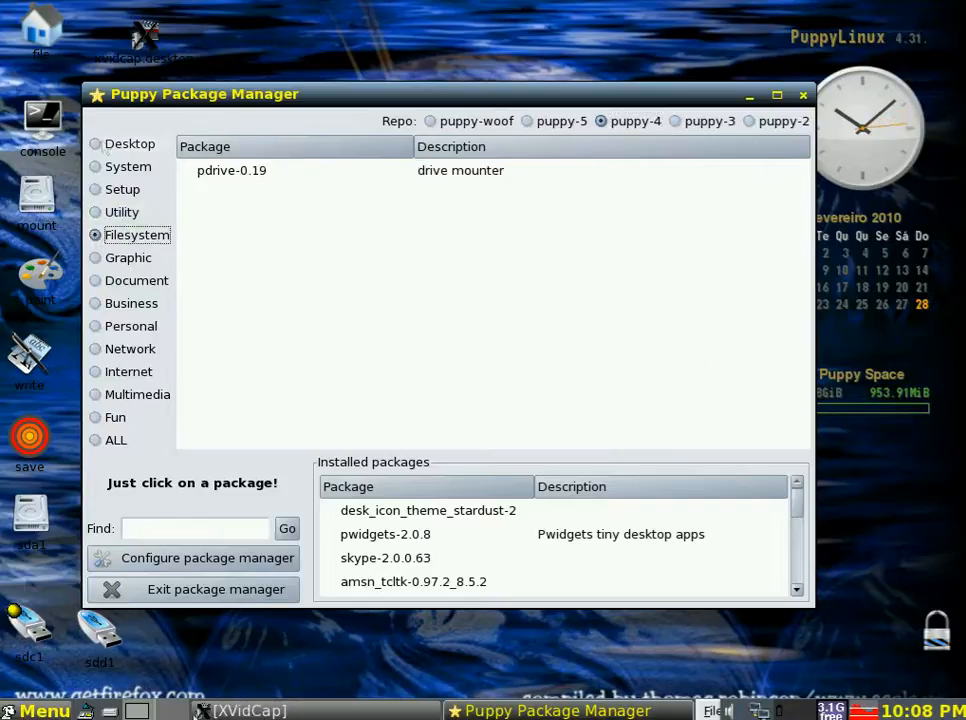
left_click(129, 143)
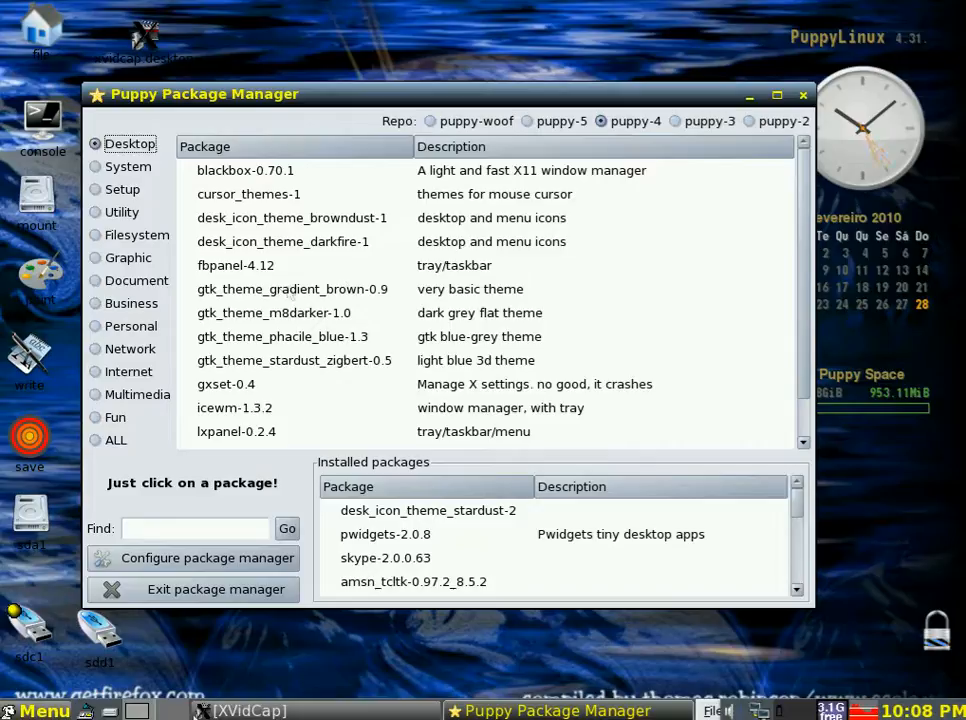
Download and install the gtk_theme_gradient_brown-0.9 package, dismissing the success and dependency reports
left_click(291, 289)
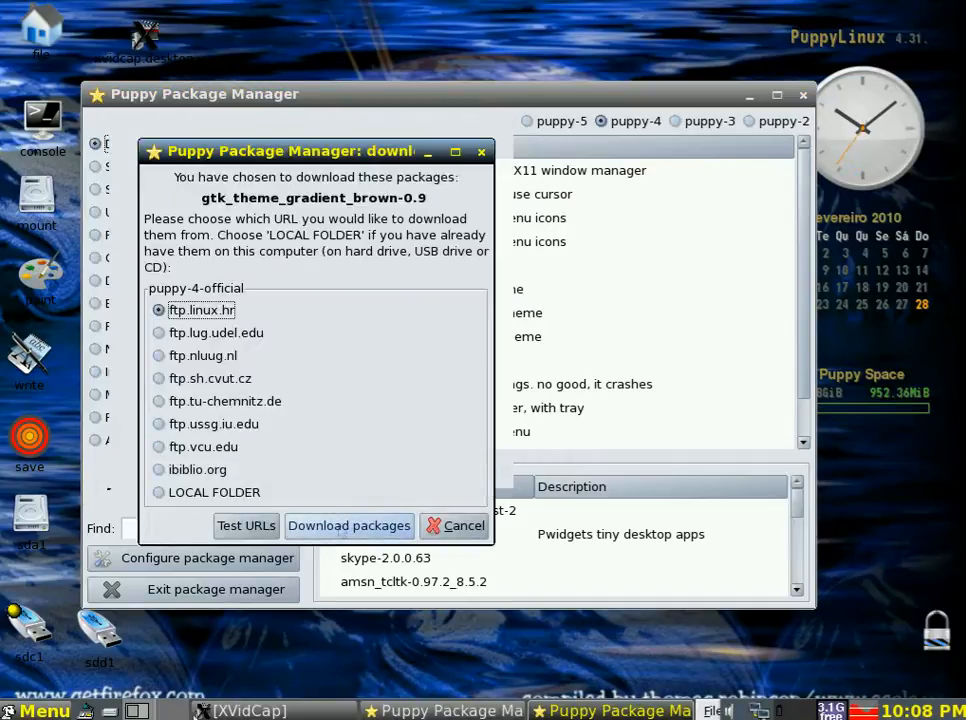
left_click(349, 525)
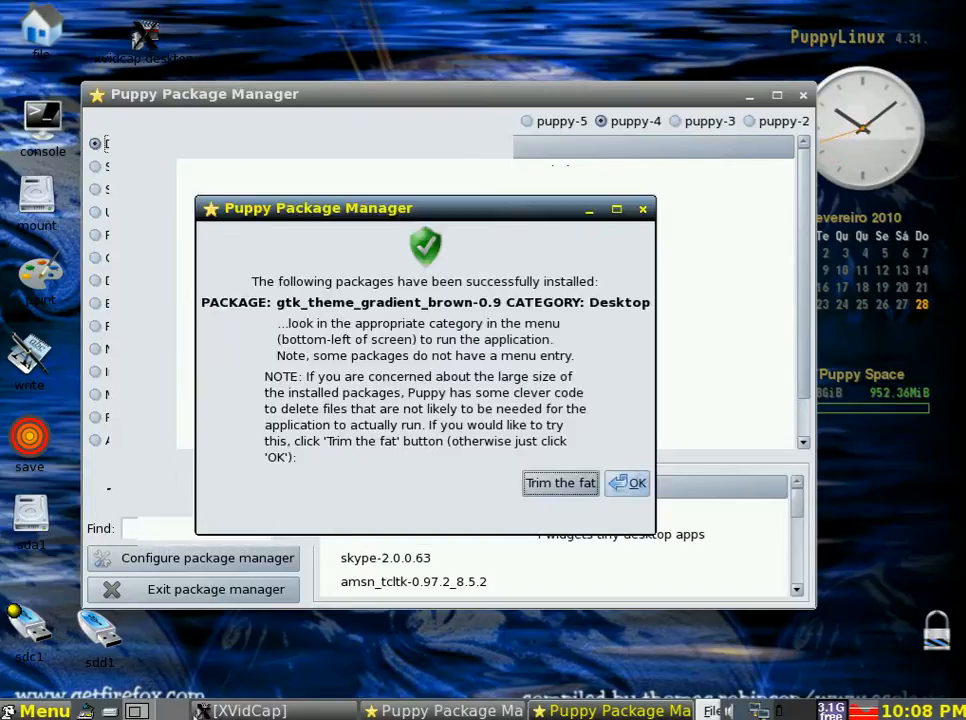
left_click(628, 483)
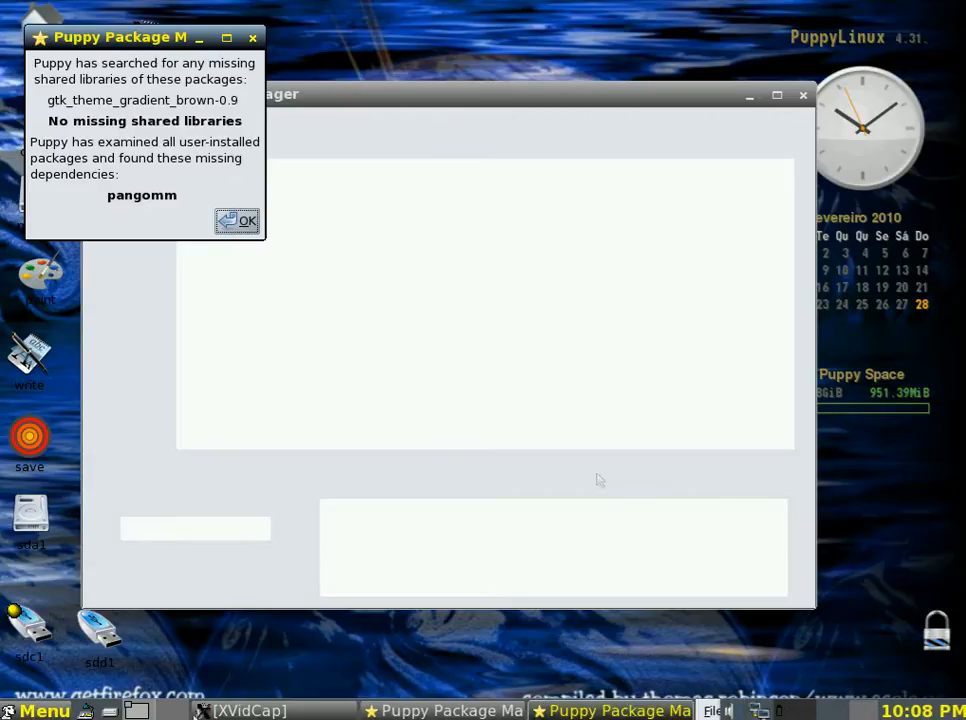
left_click(237, 221)
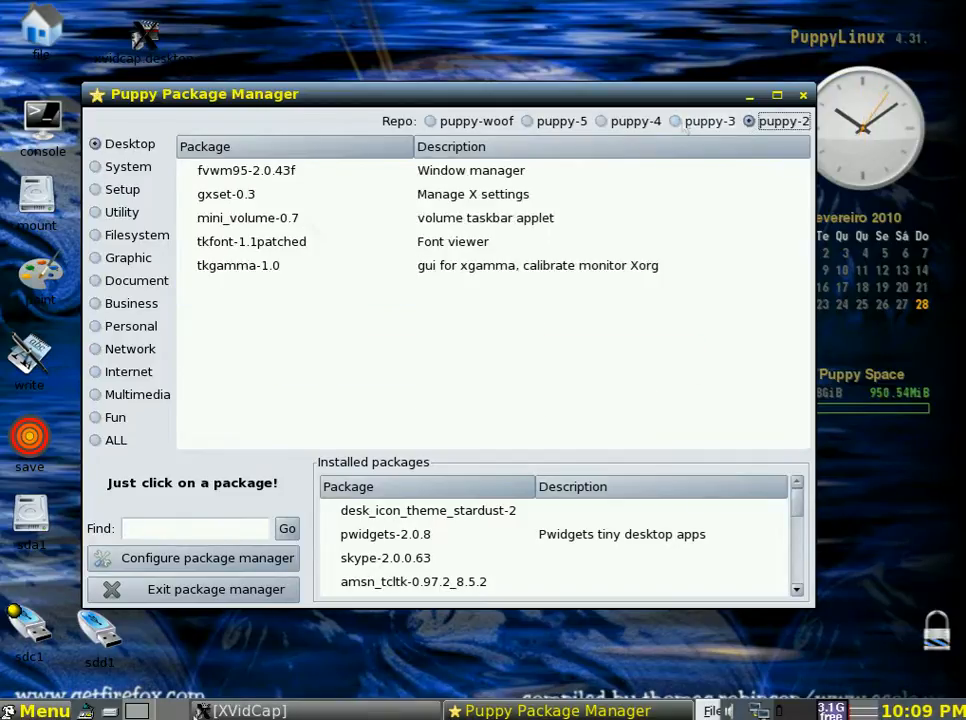
Switch to the puppy-2 repository's Desktop packages, then exit Puppy Package Manager
left_click(675, 121)
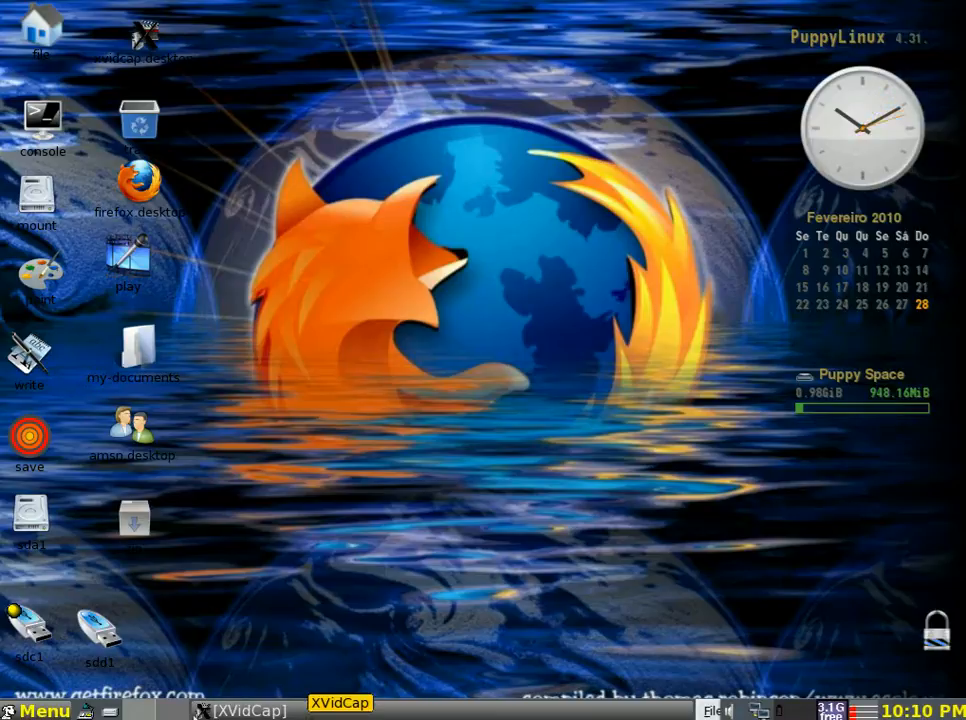
left_click(340, 703)
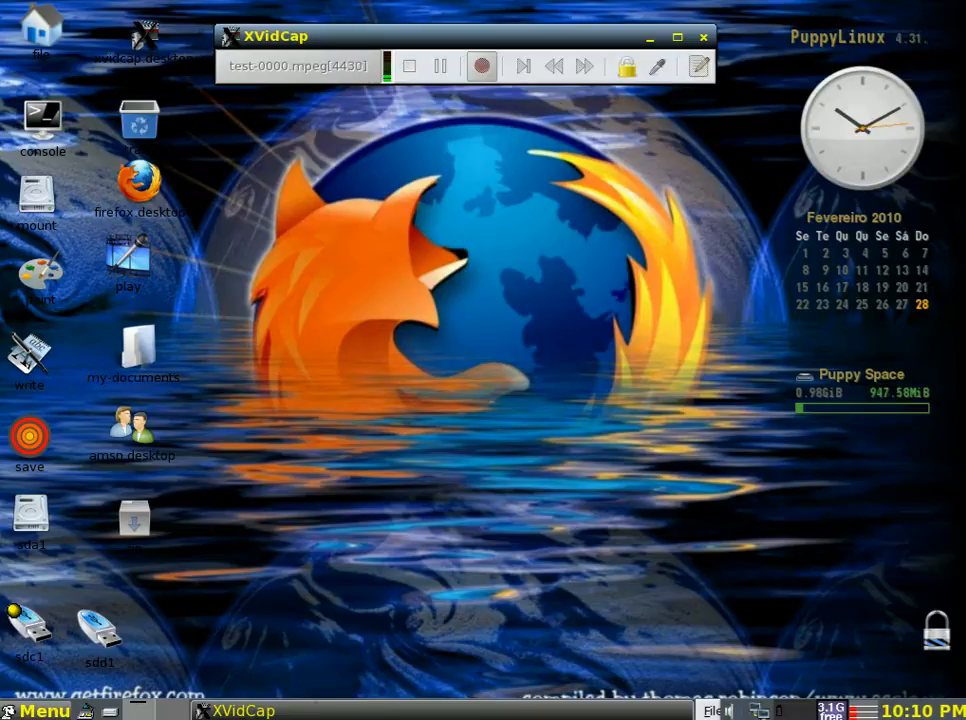